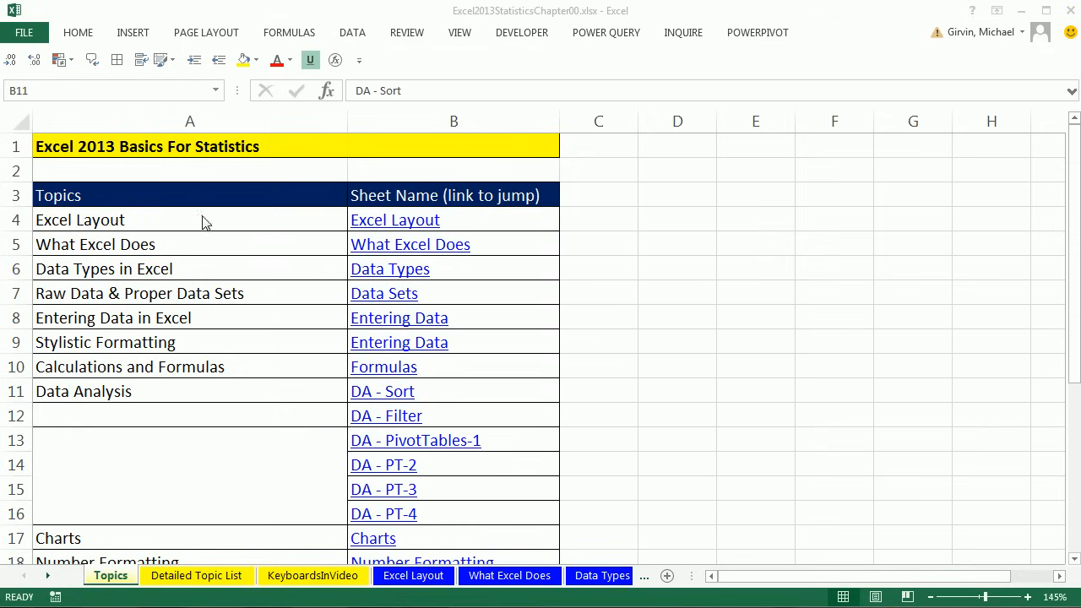
{"action": "mouse_move", "coordinate": [344, 191]}
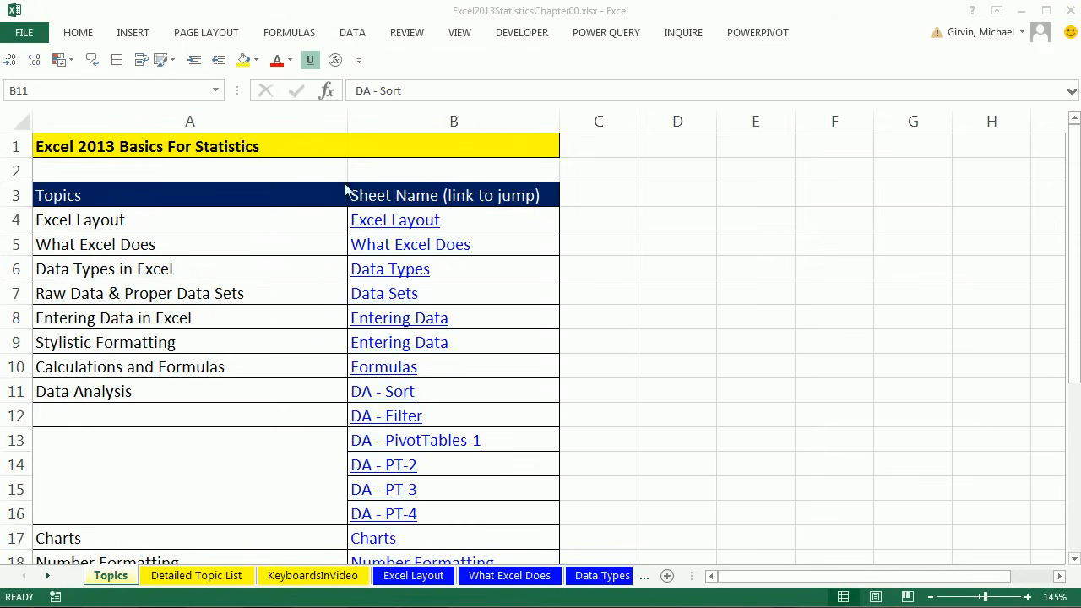
{"action": "mouse_move", "coordinate": [416, 196]}
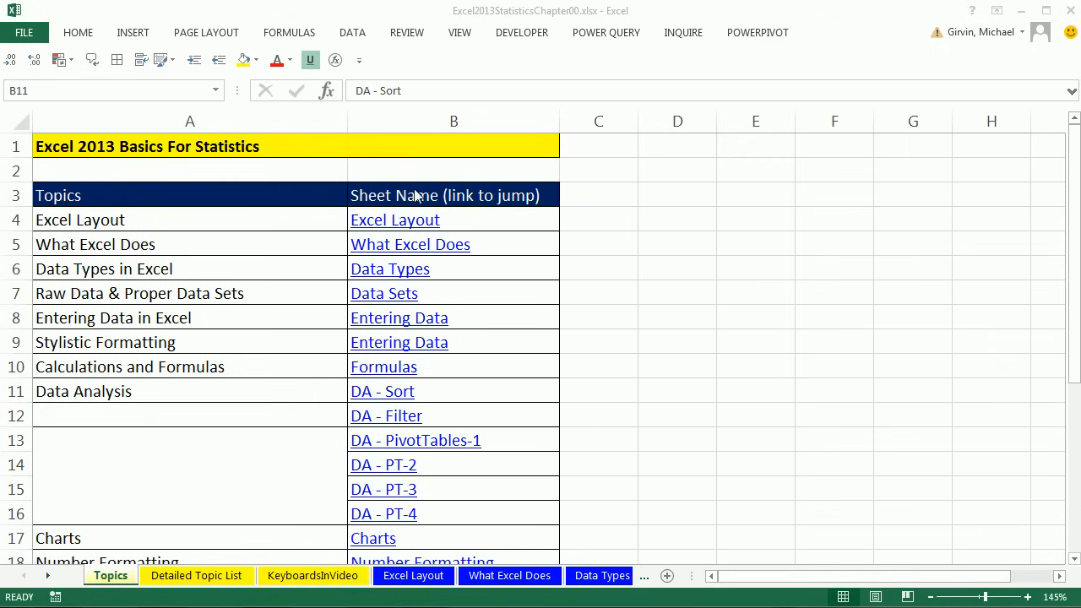
{"action": "mouse_move", "coordinate": [365, 380]}
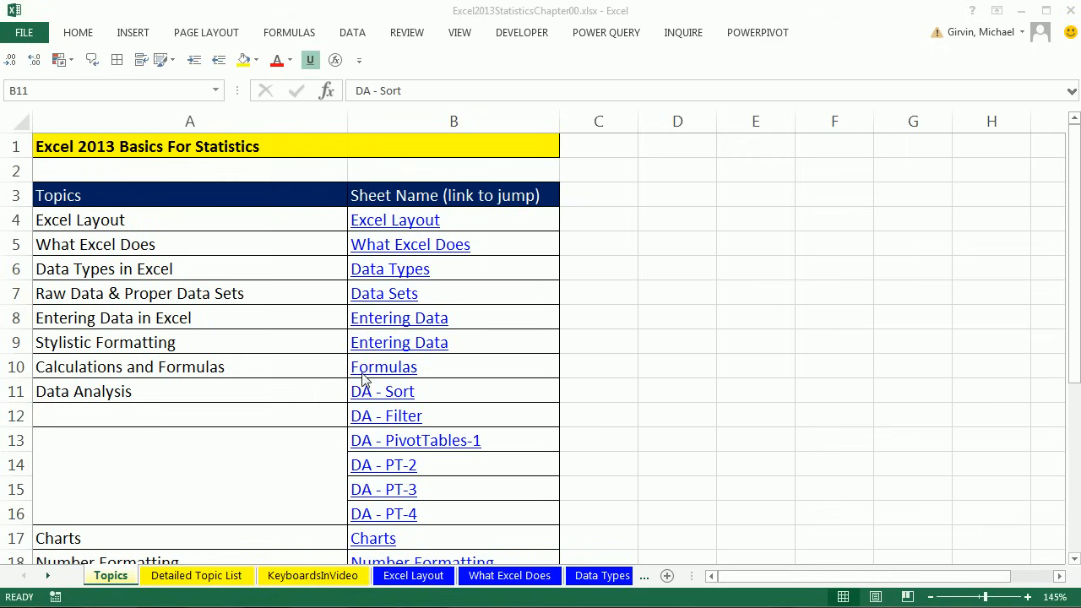
{"action": "mouse_move", "coordinate": [328, 297]}
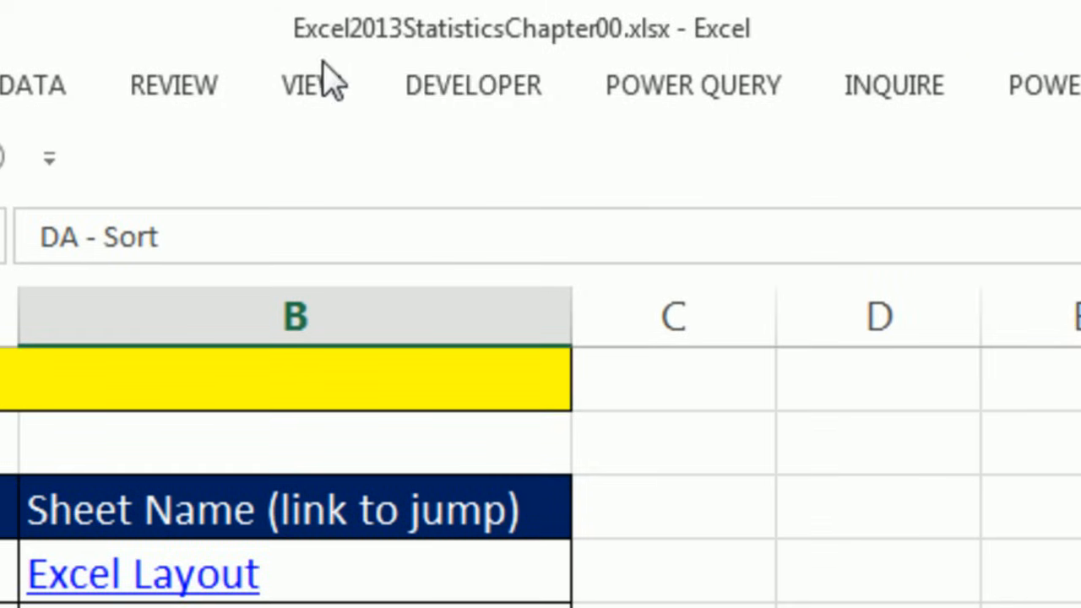
{"action": "mouse_move", "coordinate": [617, 149]}
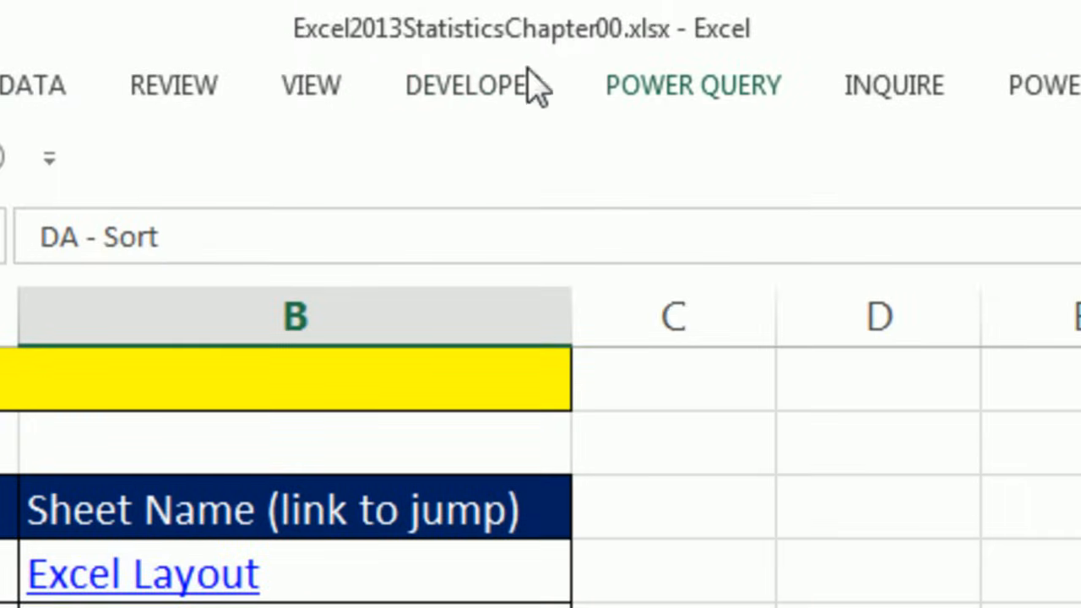
{"action": "mouse_move", "coordinate": [558, 76]}
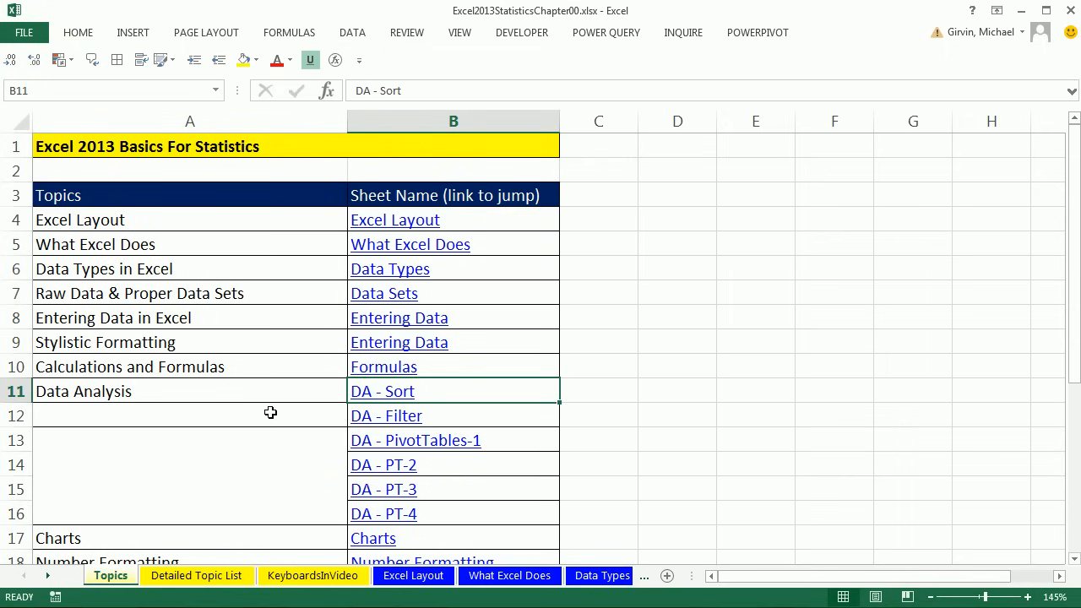
{"action": "mouse_move", "coordinate": [301, 554]}
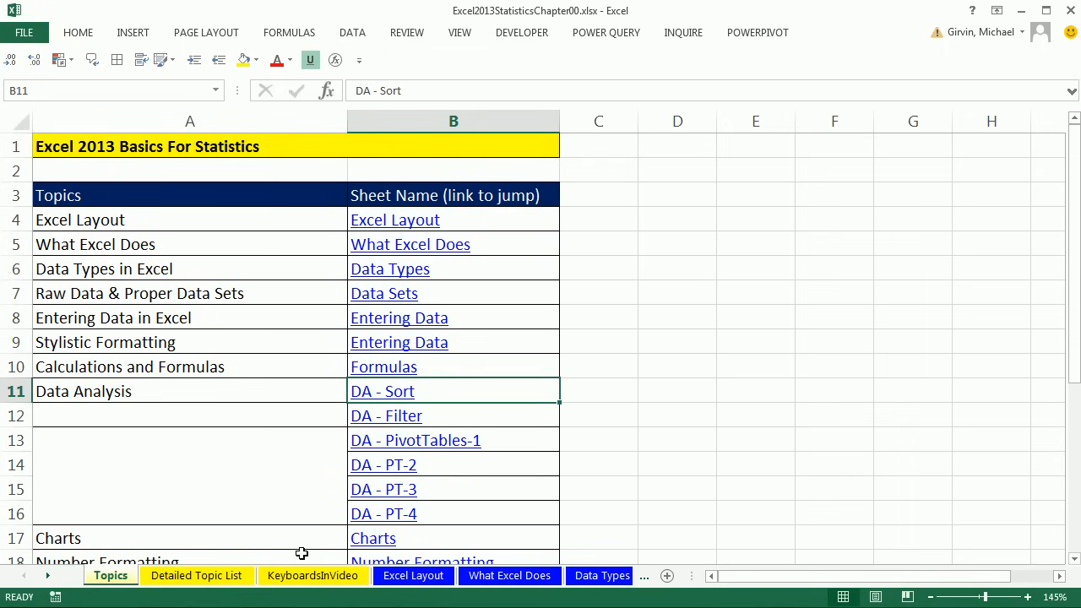
{"action": "mouse_move", "coordinate": [240, 317]}
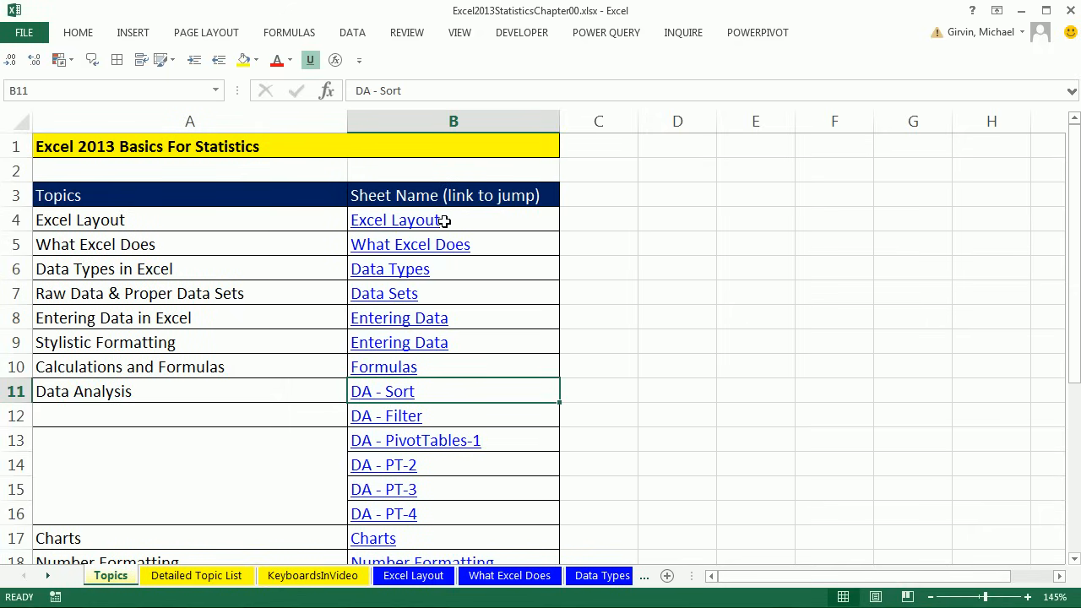
{"action": "mouse_move", "coordinate": [441, 353]}
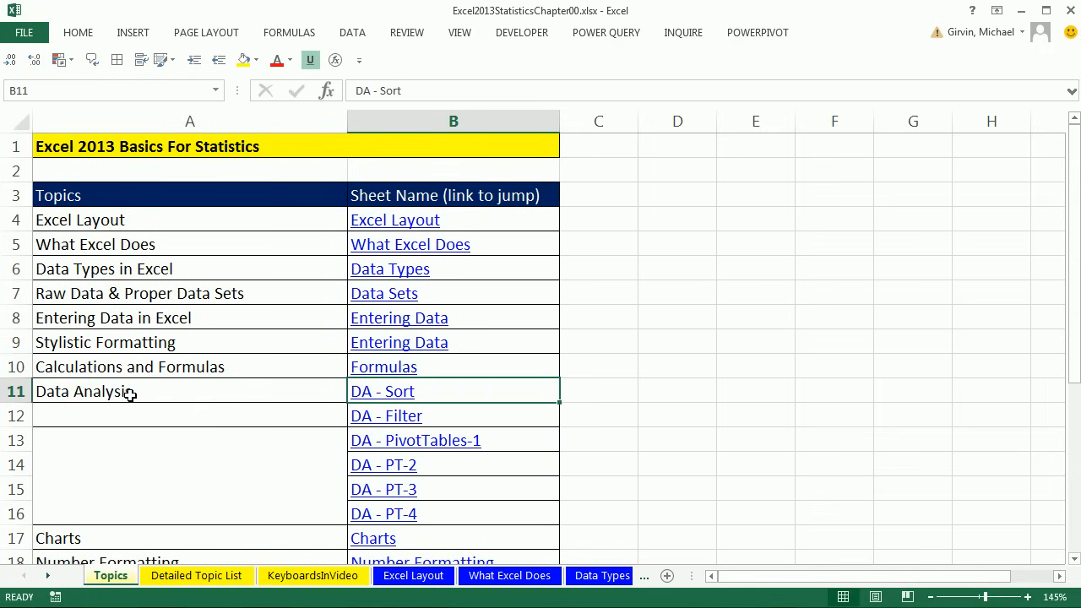
{"action": "mouse_move", "coordinate": [396, 397]}
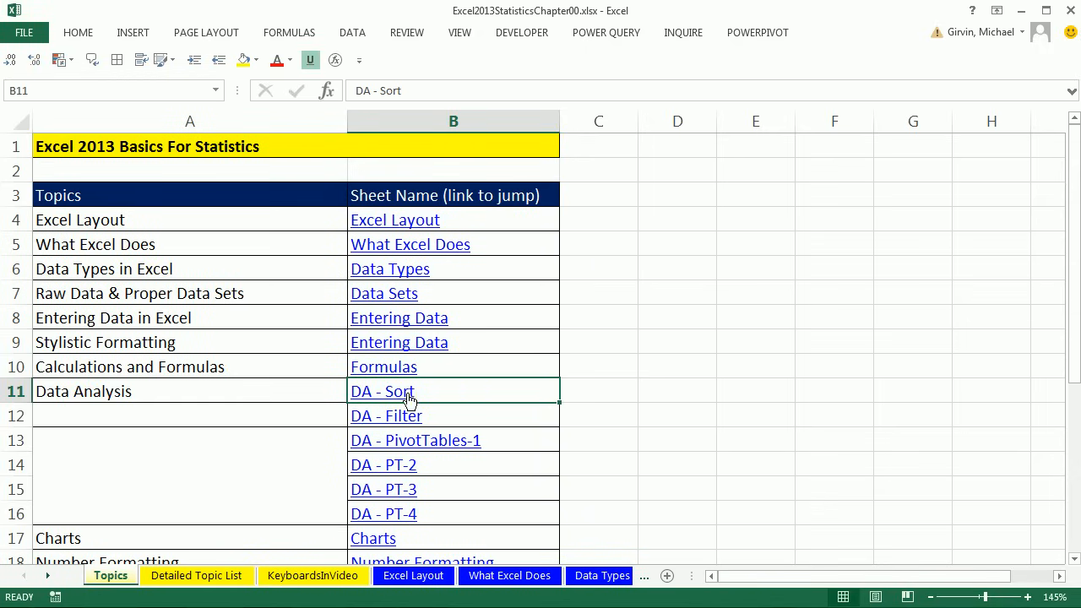
{"action": "mouse_move", "coordinate": [381, 392]}
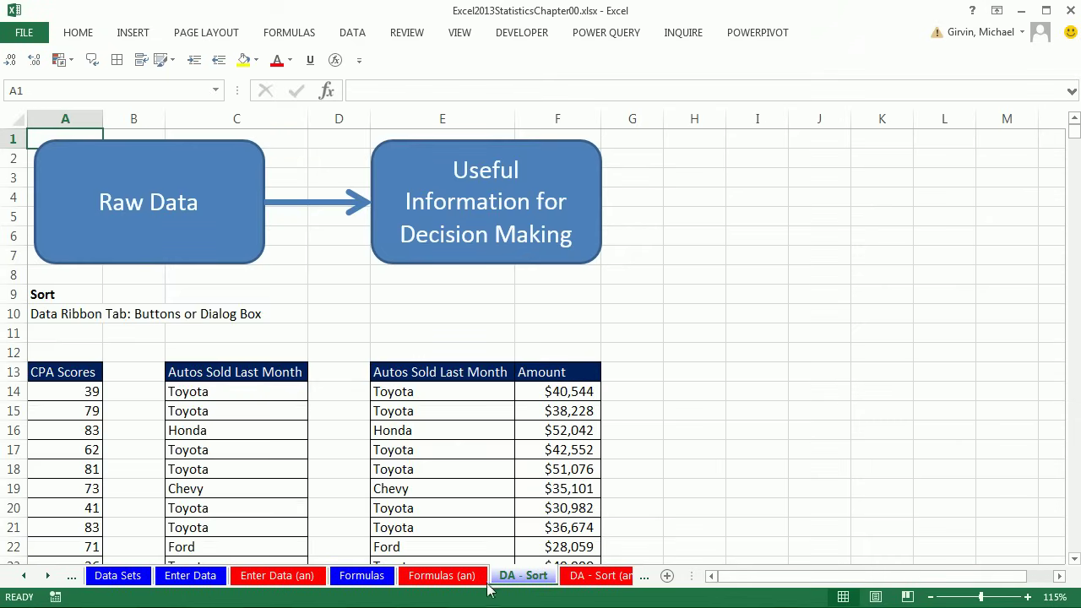
{"action": "mouse_move", "coordinate": [36, 581]}
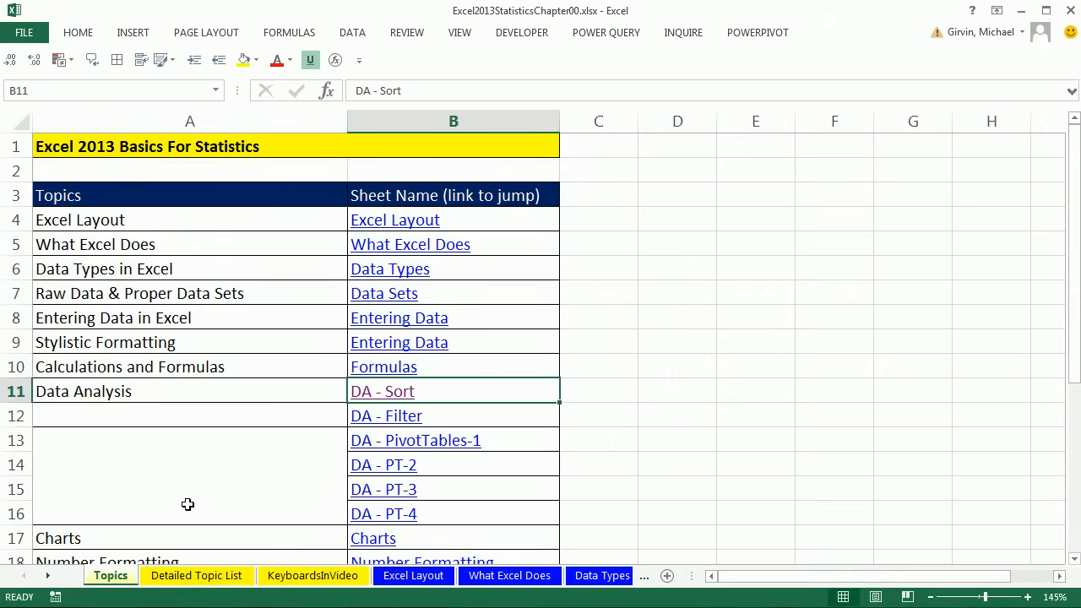
- Scroll through the Detailed Topic List sheet, then switch to the KeyboardsInVideo shortcut table
{"action": "left_click", "coordinate": [195, 576]}
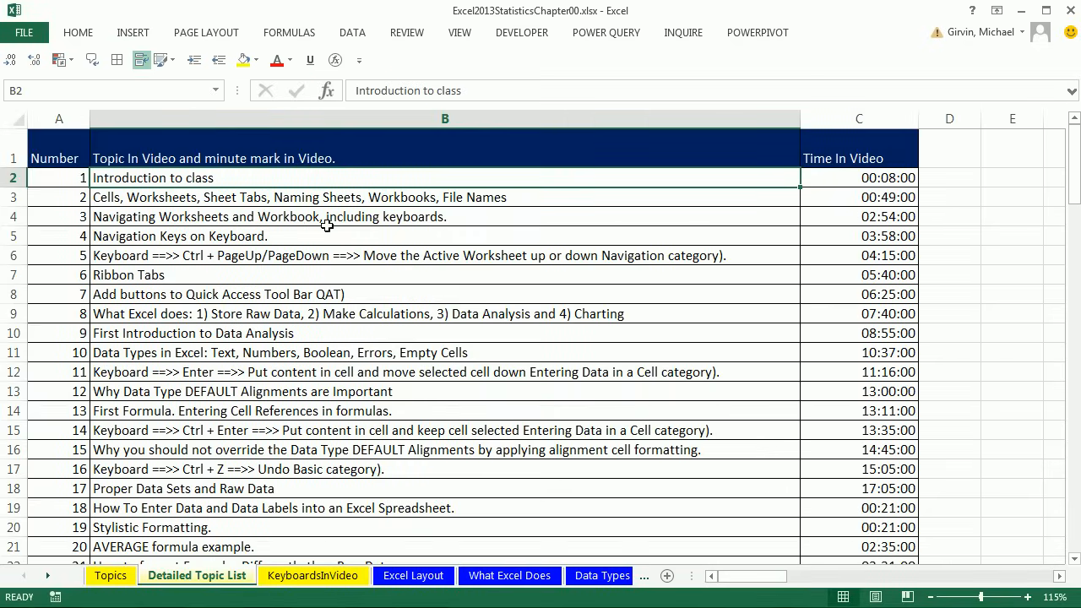
{"action": "mouse_move", "coordinate": [352, 438]}
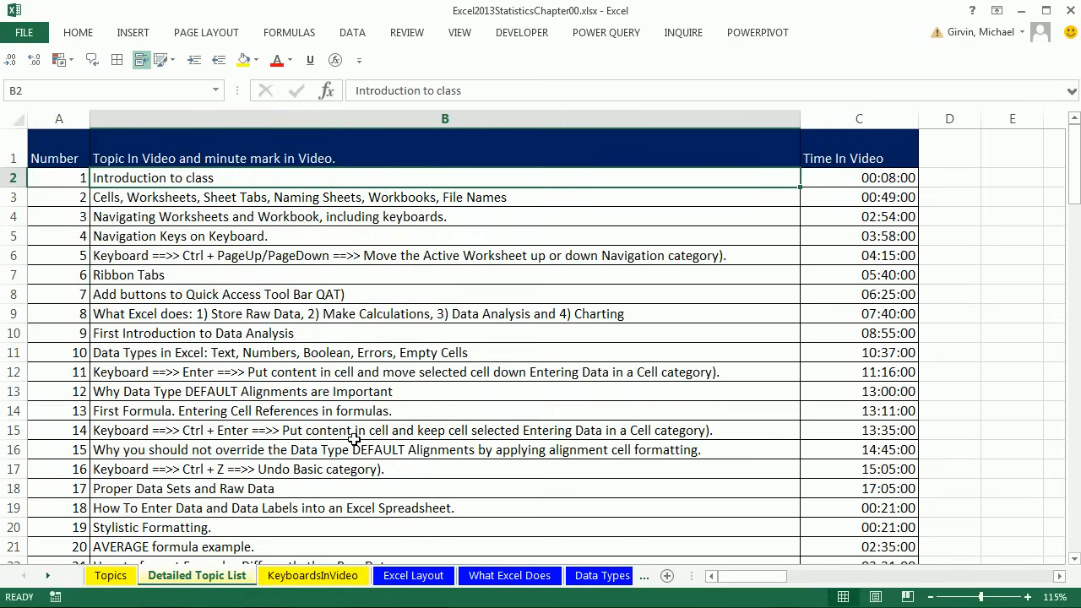
{"action": "mouse_move", "coordinate": [582, 287]}
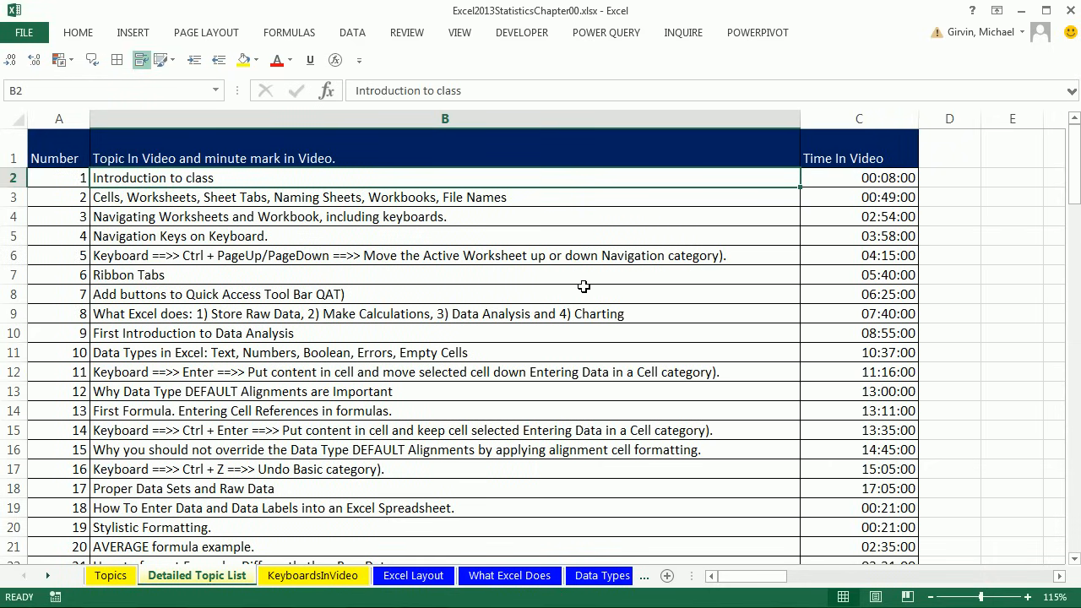
{"action": "mouse_move", "coordinate": [462, 179]}
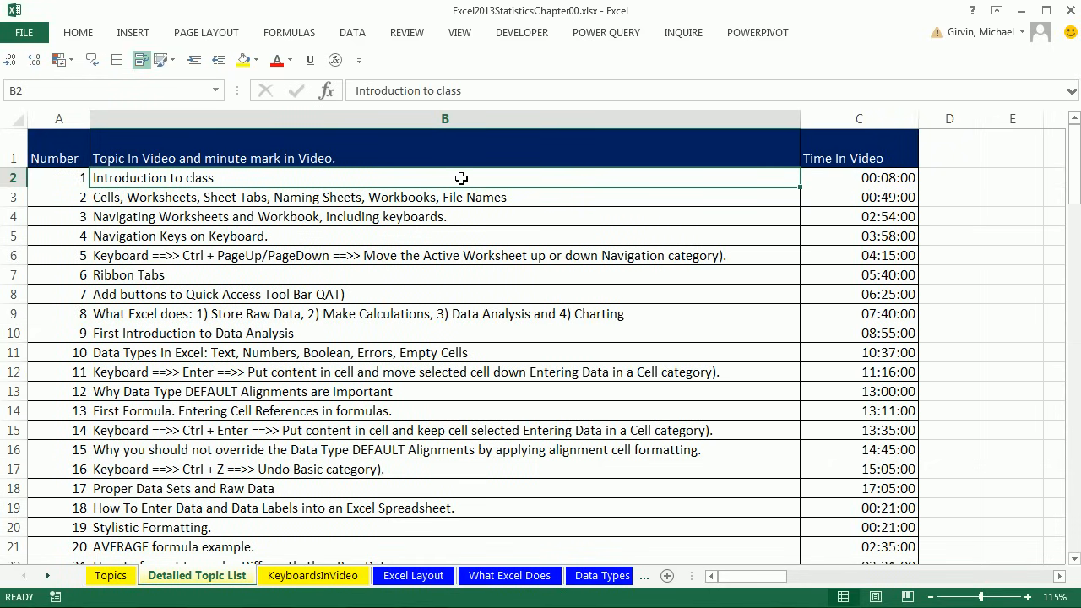
{"action": "mouse_move", "coordinate": [841, 216]}
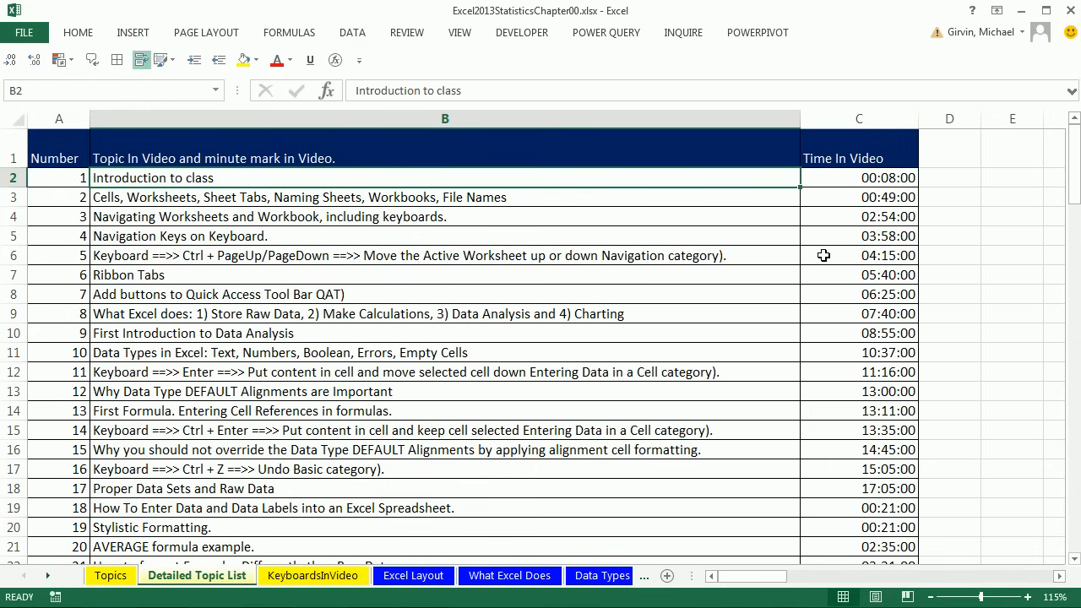
{"action": "mouse_move", "coordinate": [827, 363]}
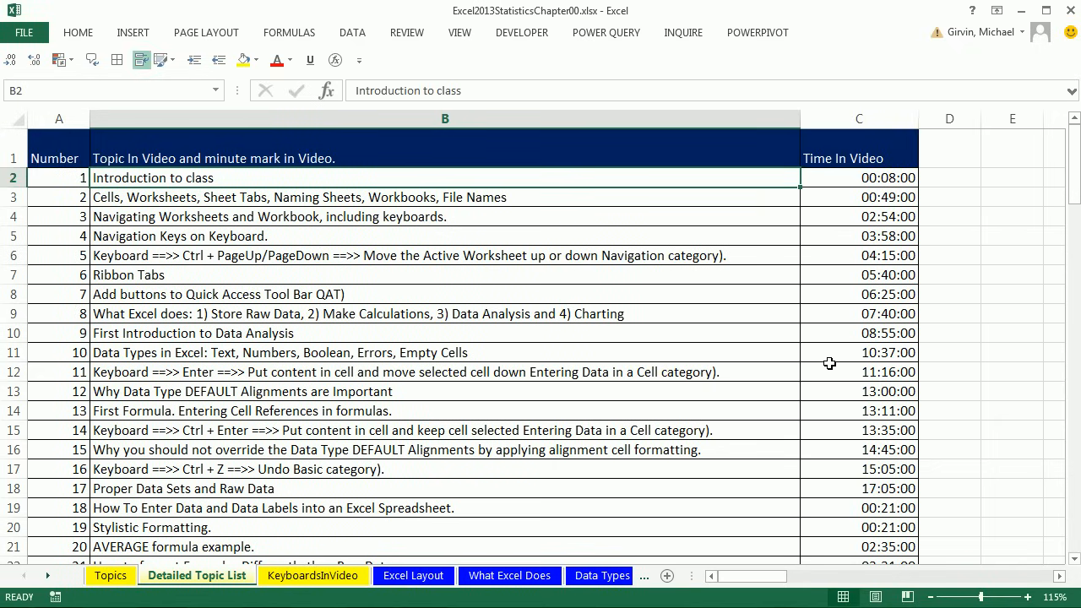
{"action": "mouse_move", "coordinate": [888, 378]}
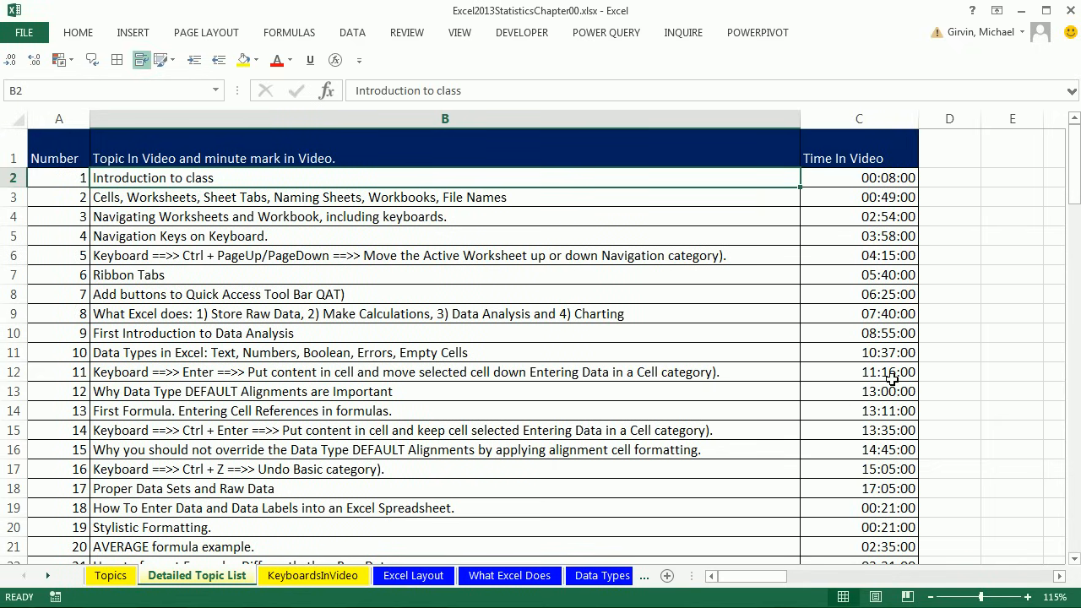
{"action": "mouse_move", "coordinate": [624, 329]}
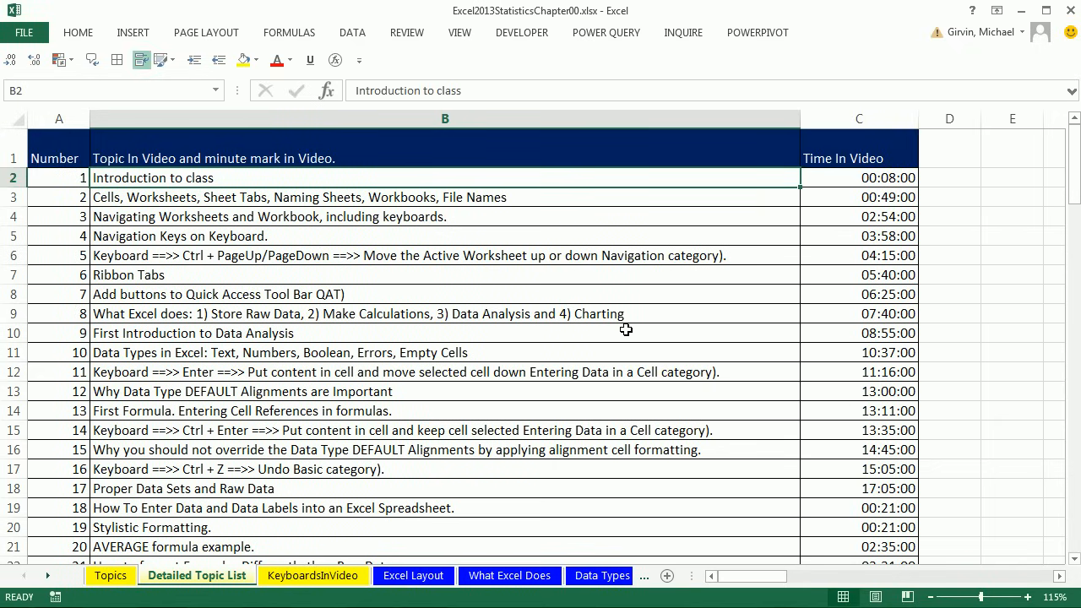
{"action": "mouse_move", "coordinate": [341, 287]}
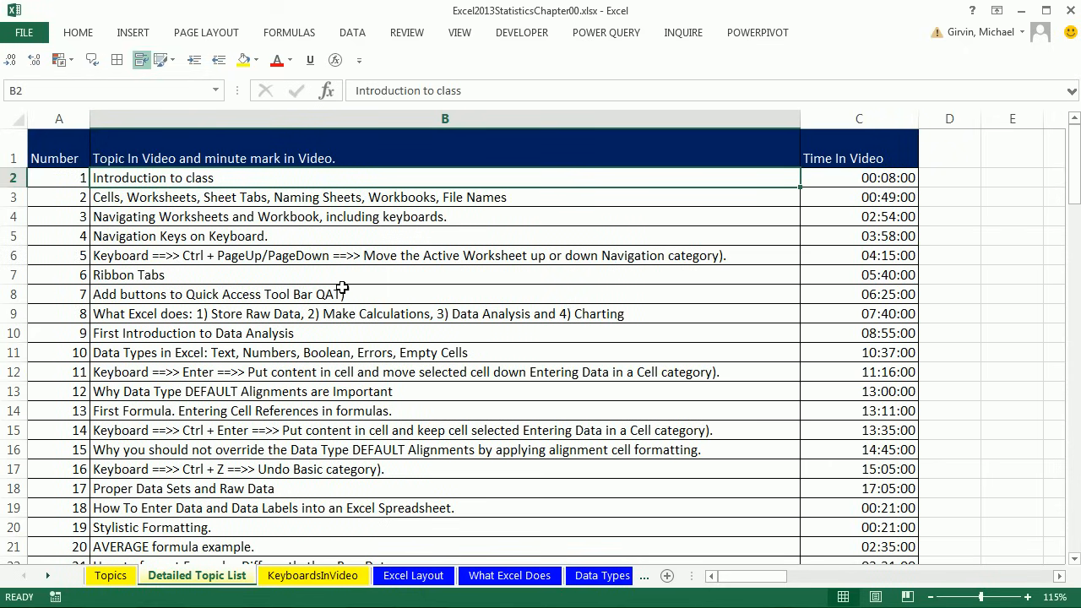
{"action": "mouse_move", "coordinate": [277, 202]}
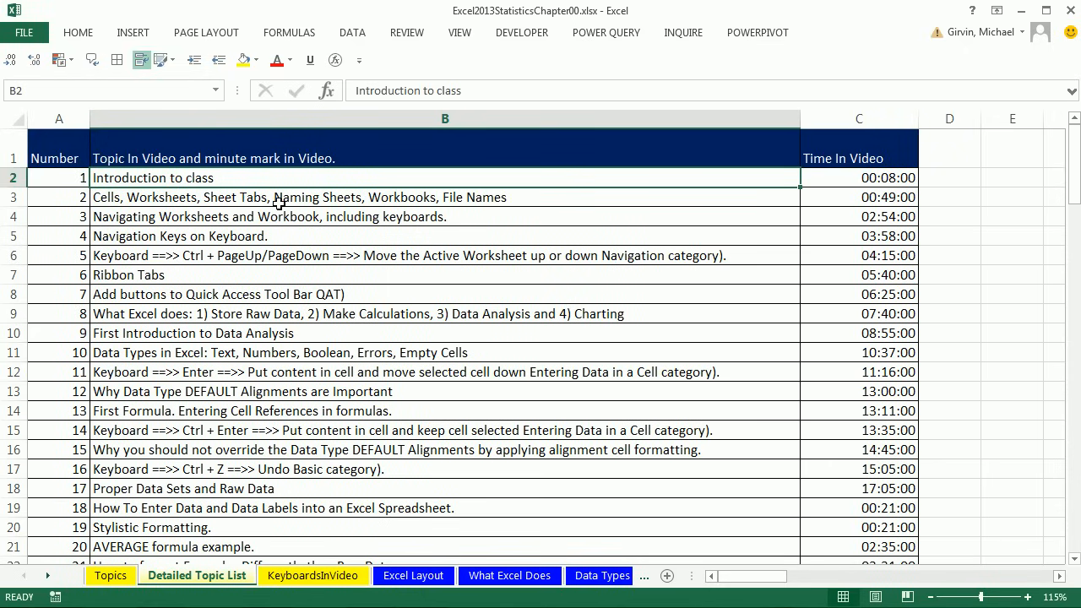
{"action": "mouse_move", "coordinate": [257, 425]}
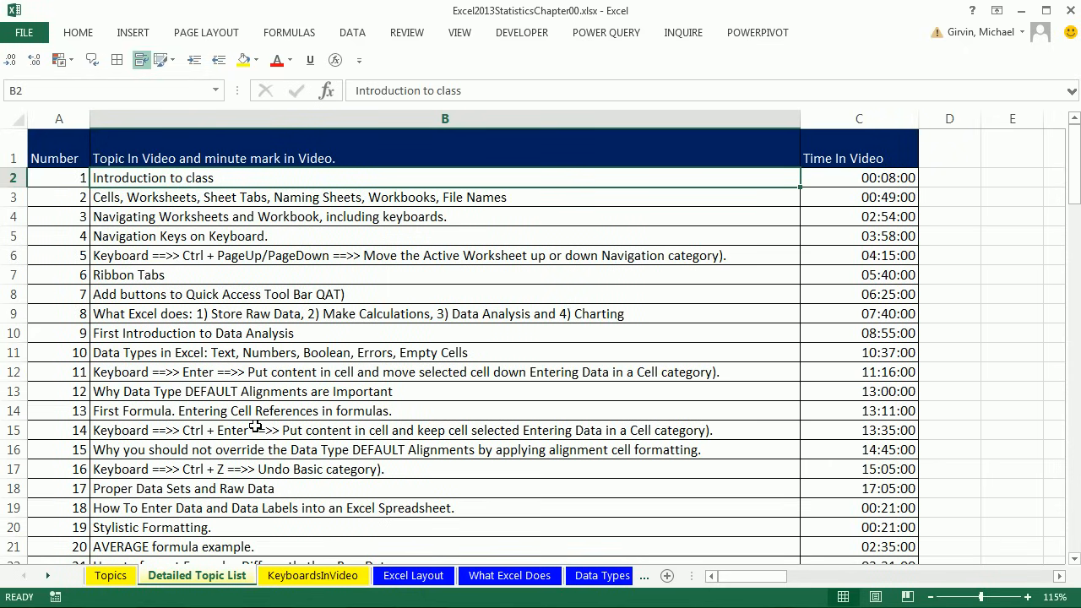
{"action": "scroll", "scroll_direction": "down", "scroll_amount": 3}
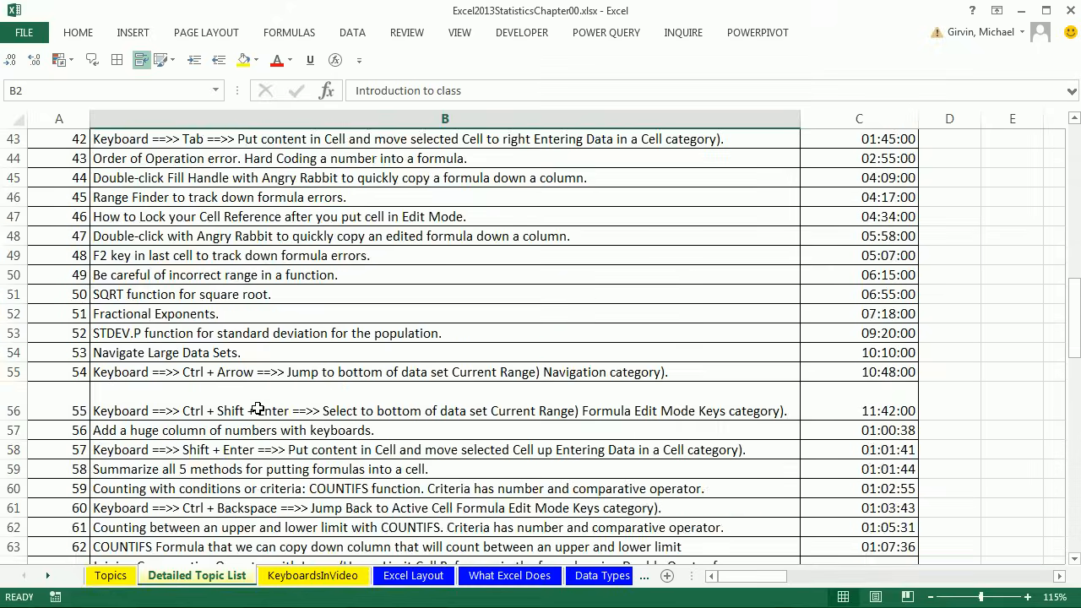
{"action": "scroll", "scroll_direction": "down", "scroll_amount": 3}
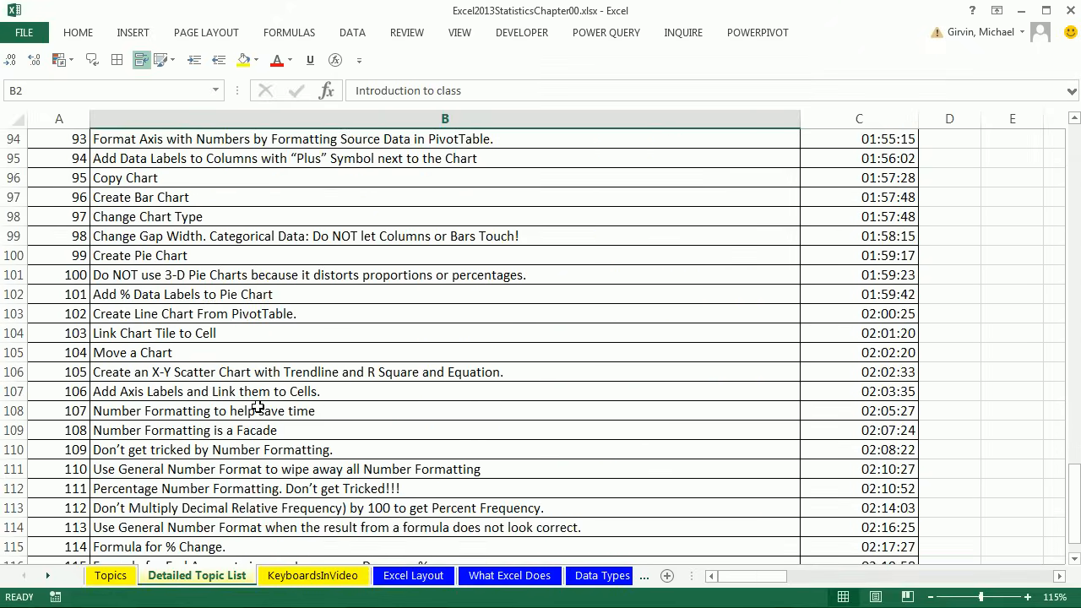
{"action": "scroll", "scroll_direction": "down", "scroll_amount": 3}
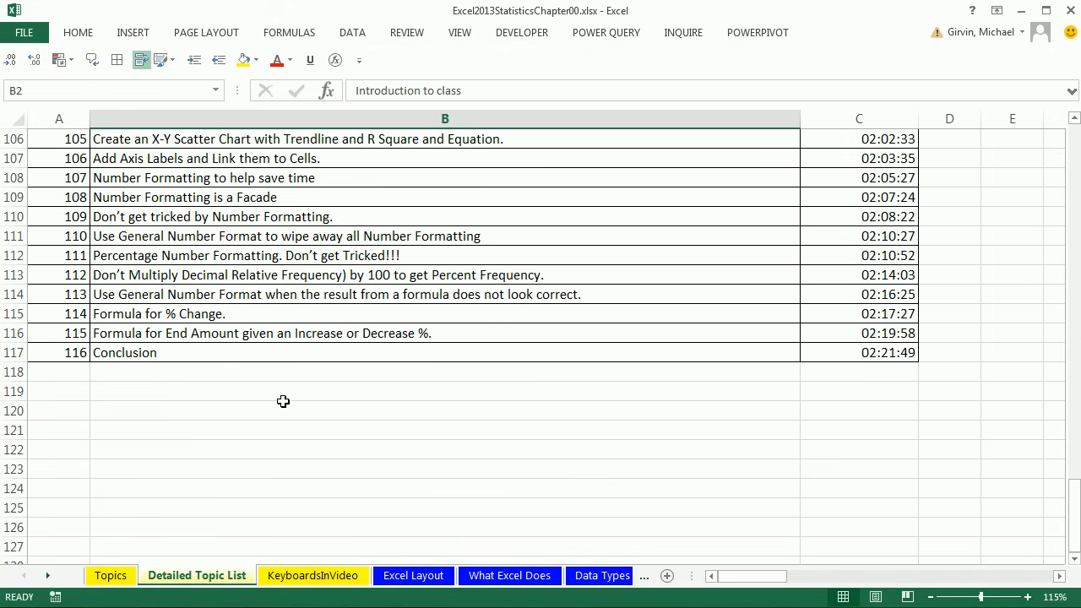
{"action": "scroll", "scroll_direction": "up", "scroll_amount": 3}
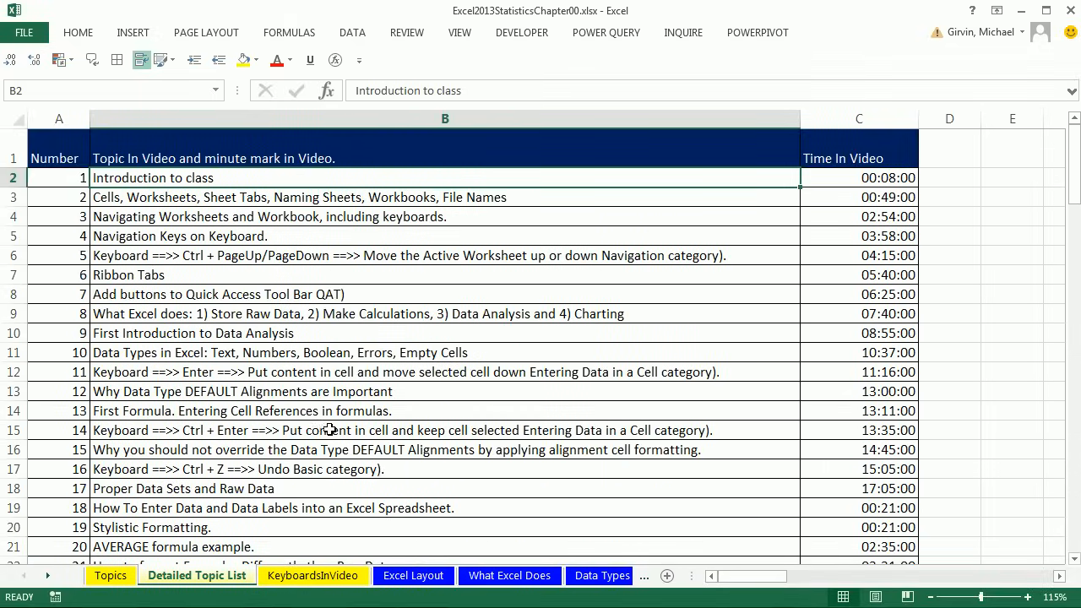
{"action": "left_click", "coordinate": [314, 576]}
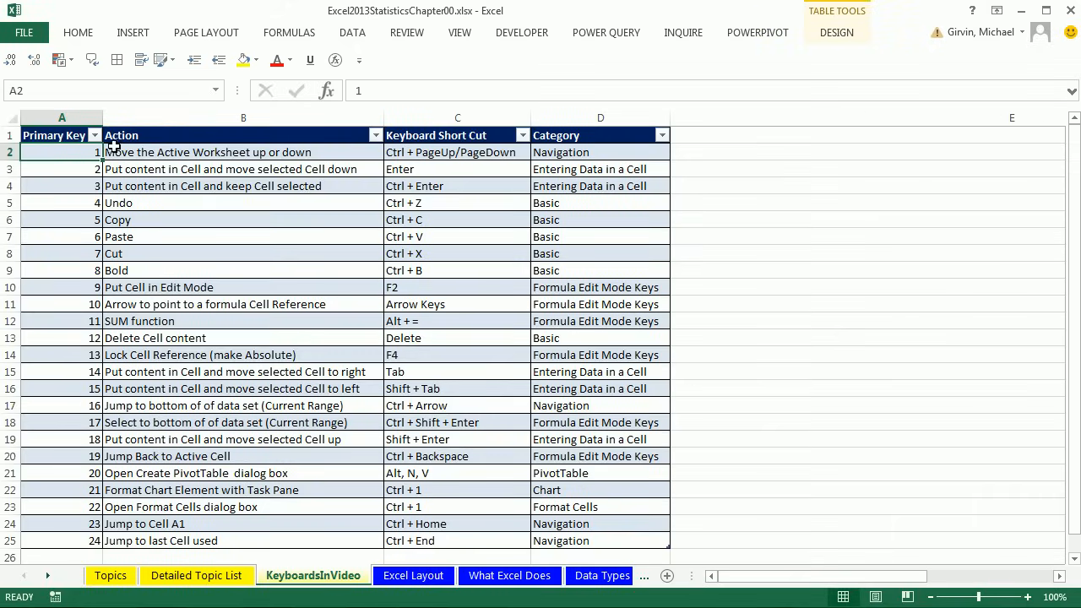
{"action": "mouse_move", "coordinate": [194, 540]}
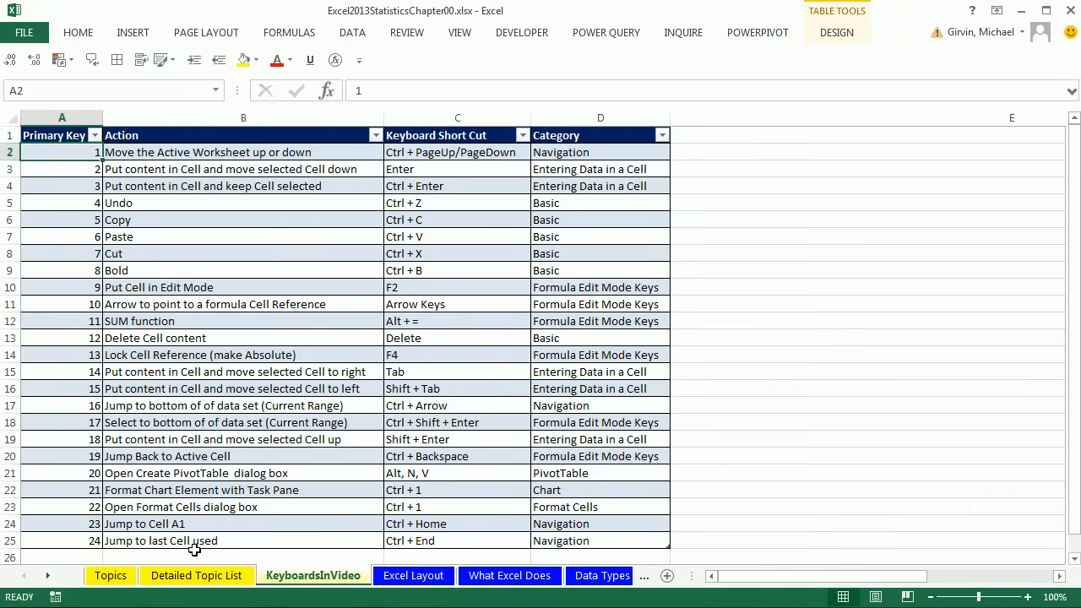
{"action": "mouse_move", "coordinate": [298, 279]}
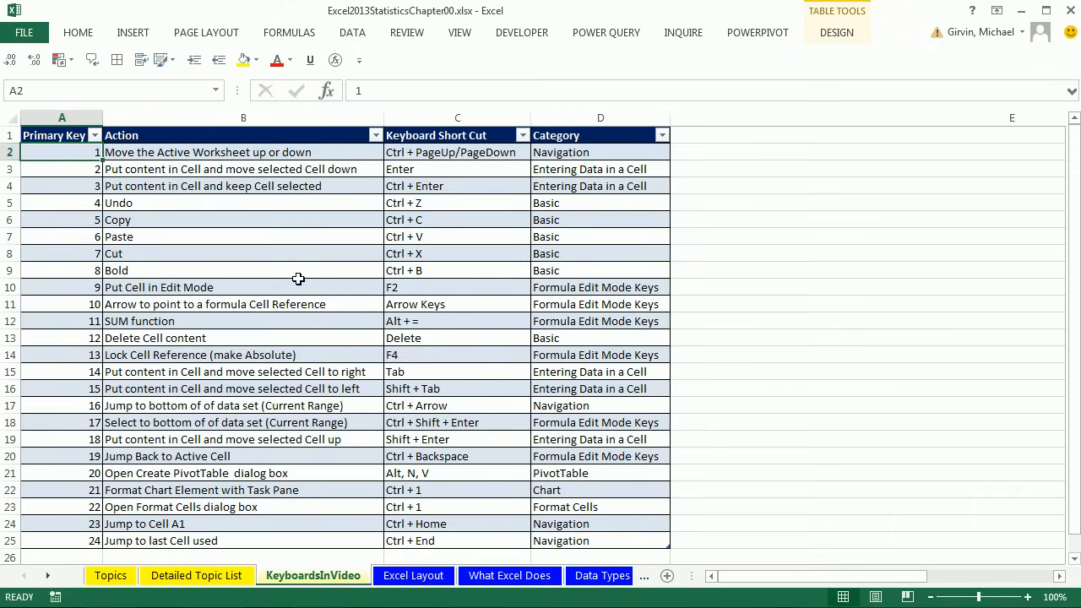
{"action": "mouse_move", "coordinate": [814, 174]}
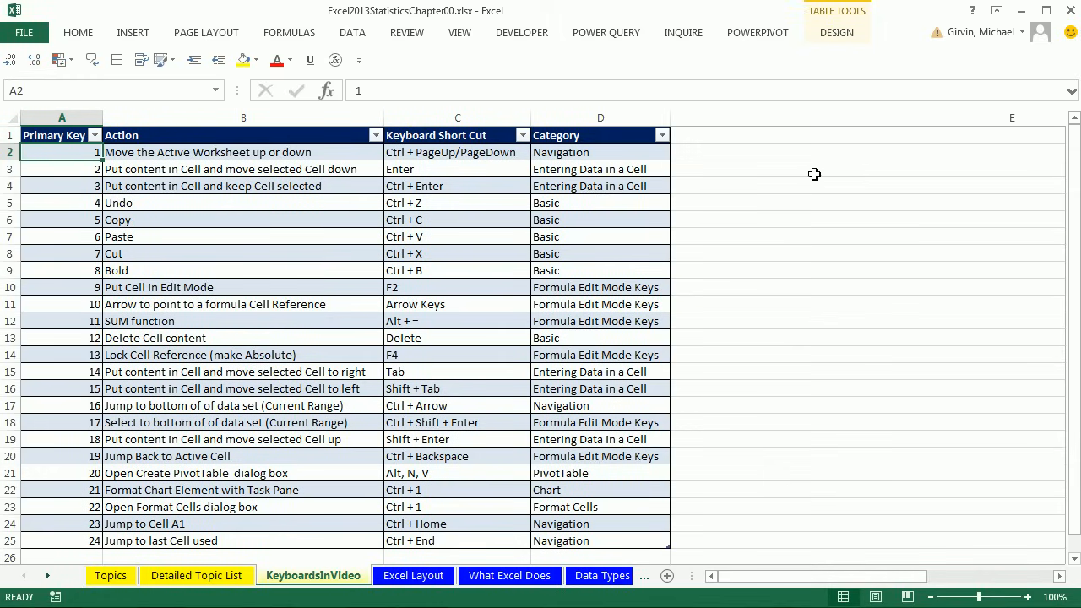
{"action": "mouse_move", "coordinate": [256, 473]}
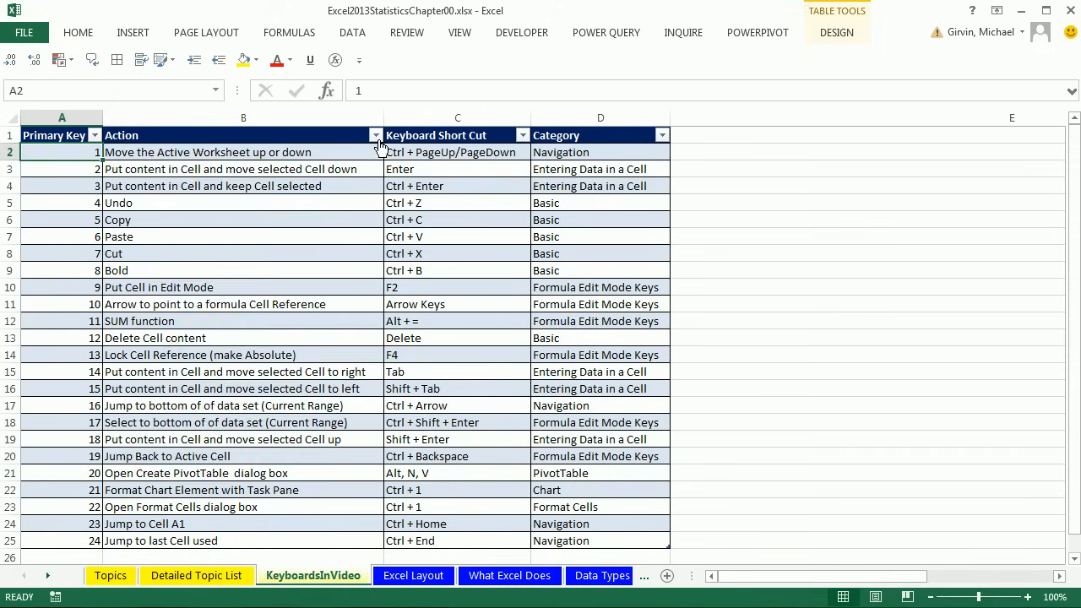
{"action": "left_click", "coordinate": [375, 135]}
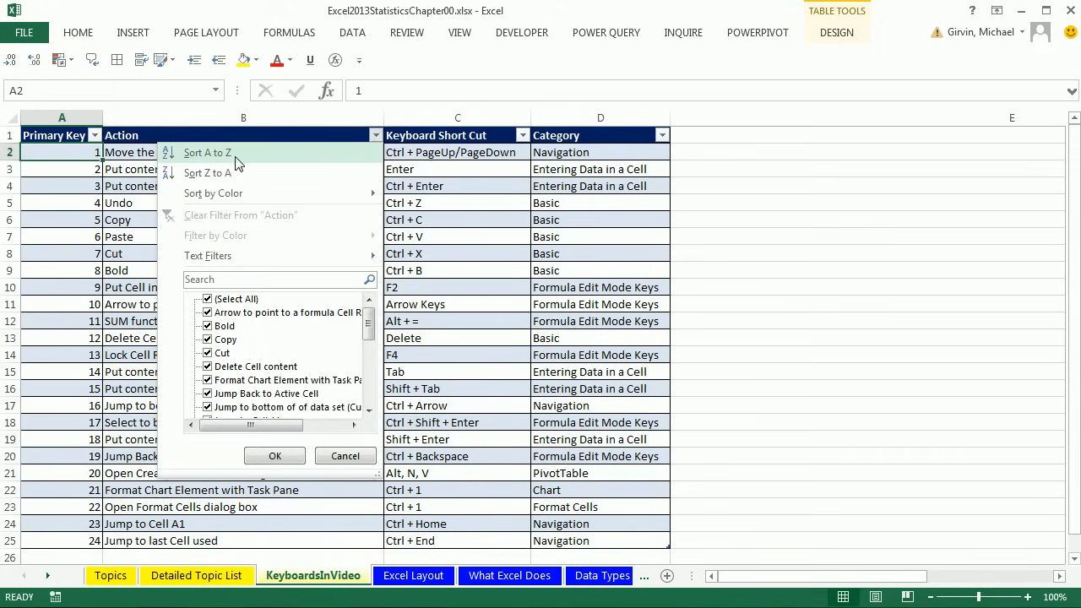
{"action": "mouse_move", "coordinate": [256, 160]}
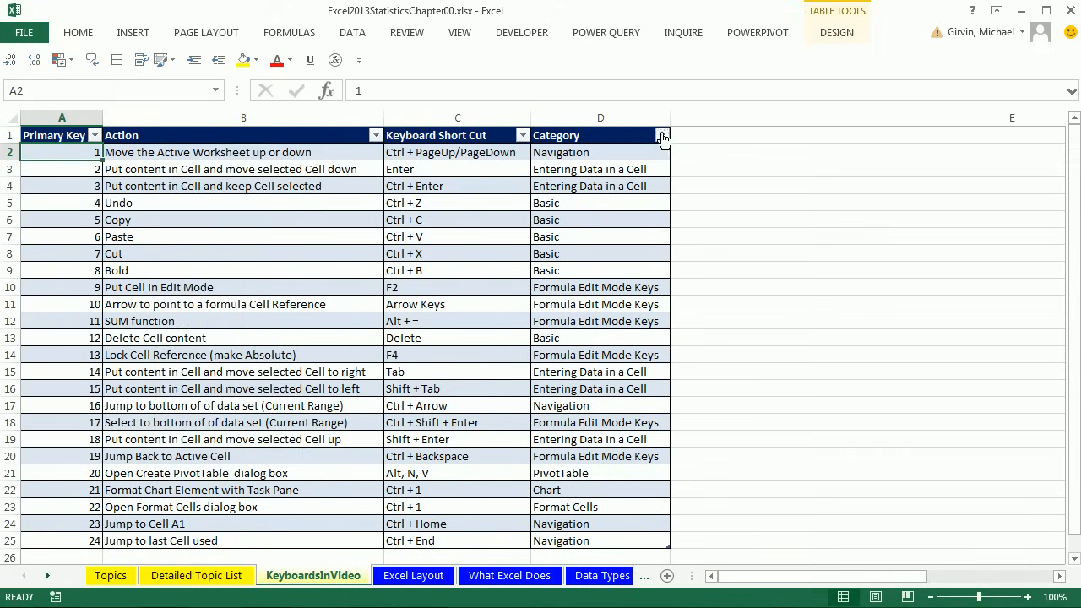
{"action": "left_click", "coordinate": [662, 135]}
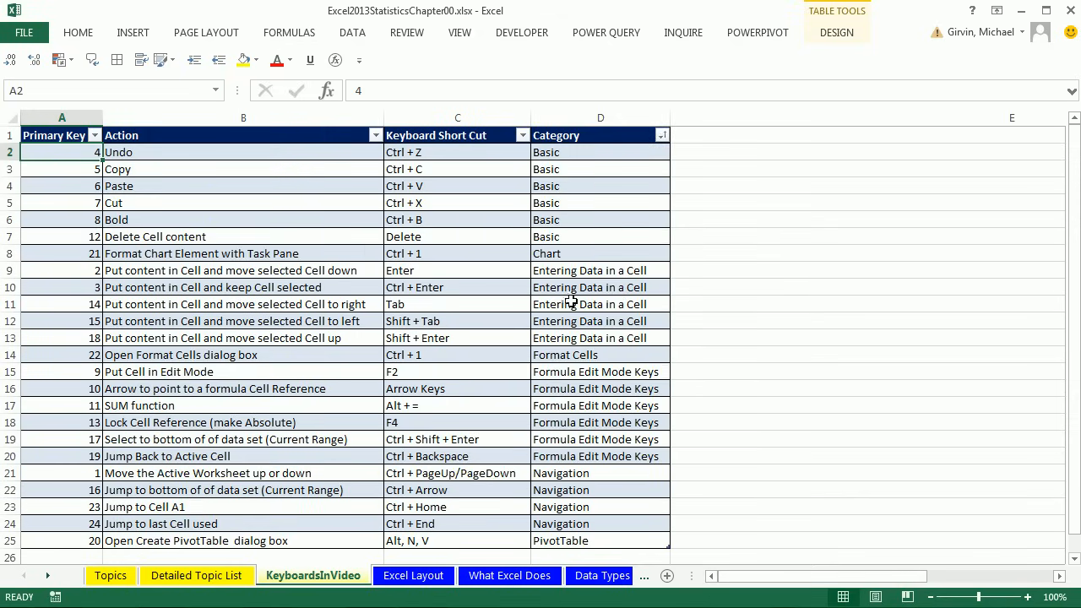
{"action": "mouse_move", "coordinate": [588, 489]}
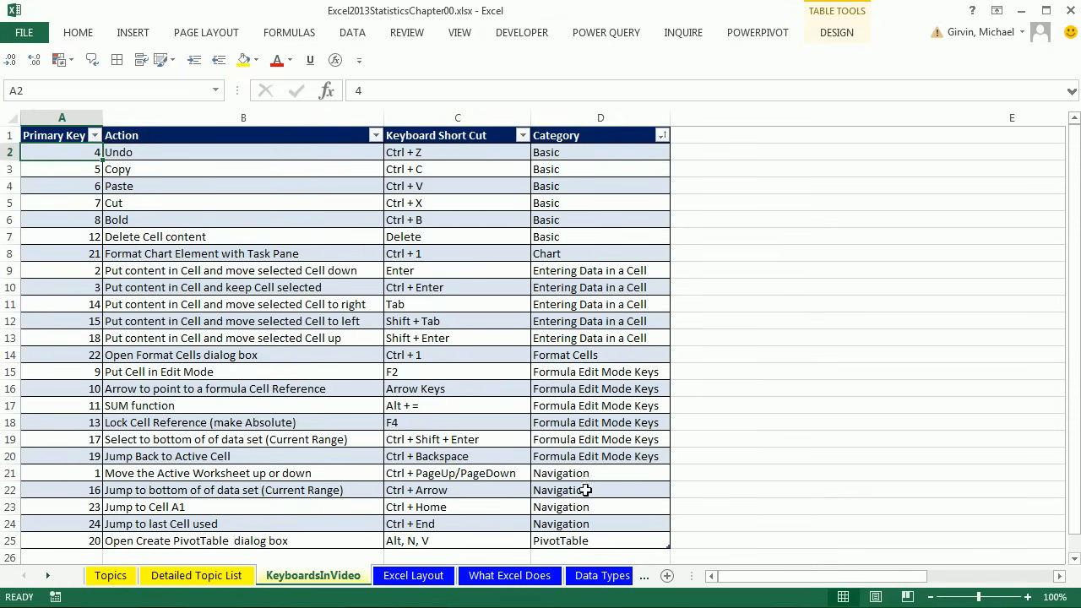
{"action": "mouse_move", "coordinate": [292, 169]}
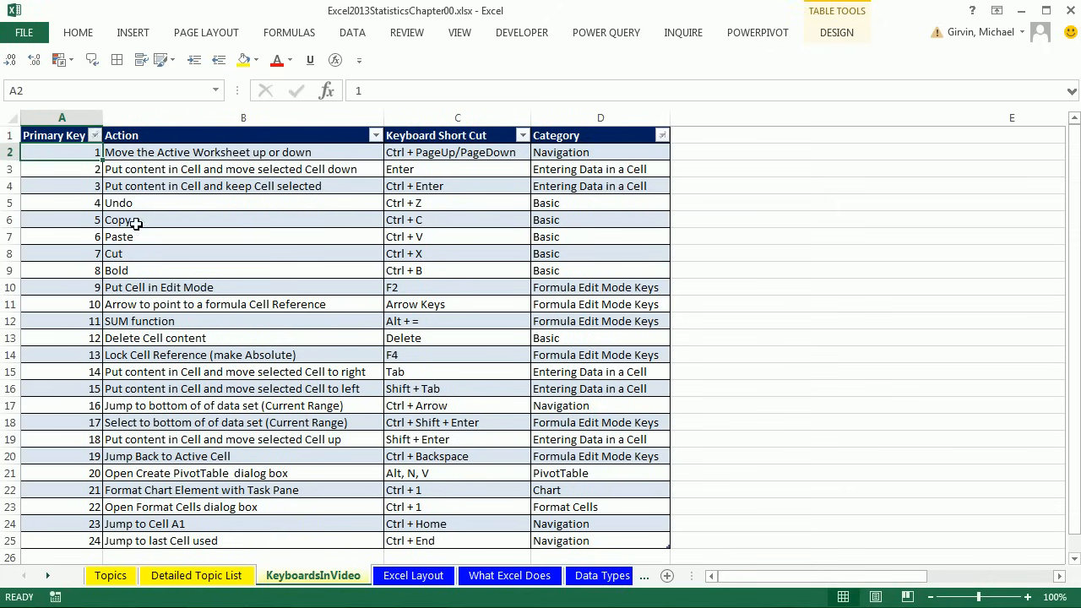
{"action": "mouse_move", "coordinate": [341, 166]}
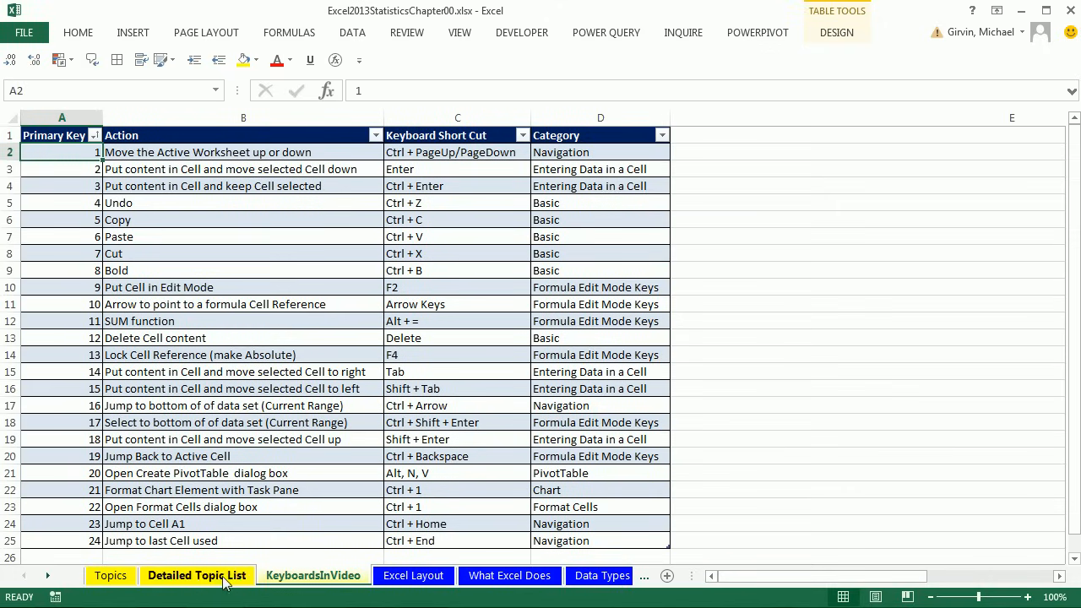
- Return via the Detailed Topic List tab to the Topics sheet of hyperlinked sheet names
{"action": "left_click", "coordinate": [109, 574]}
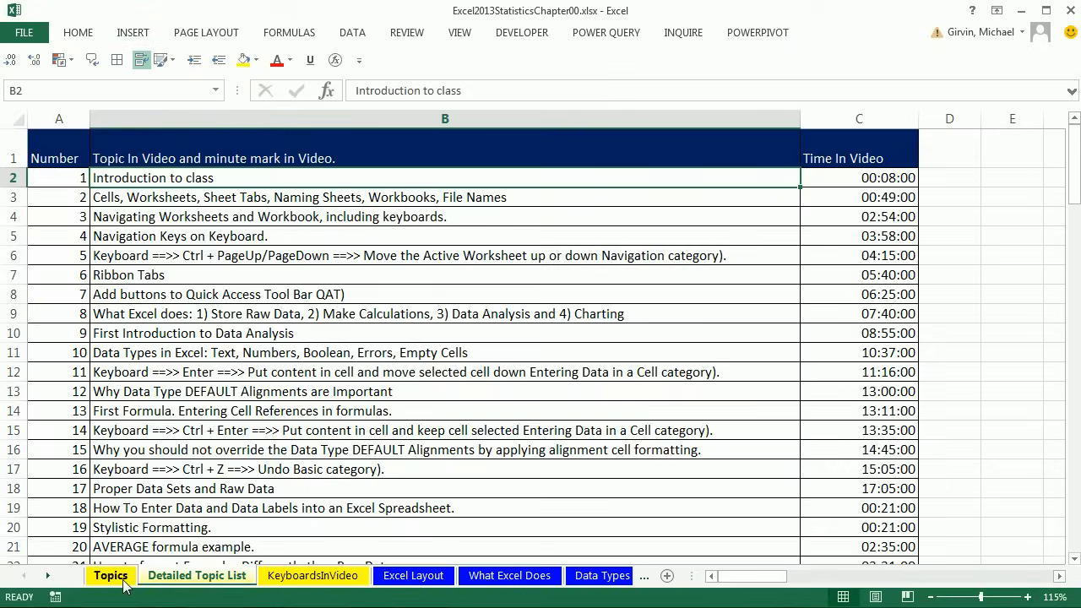
{"action": "left_click", "coordinate": [111, 574]}
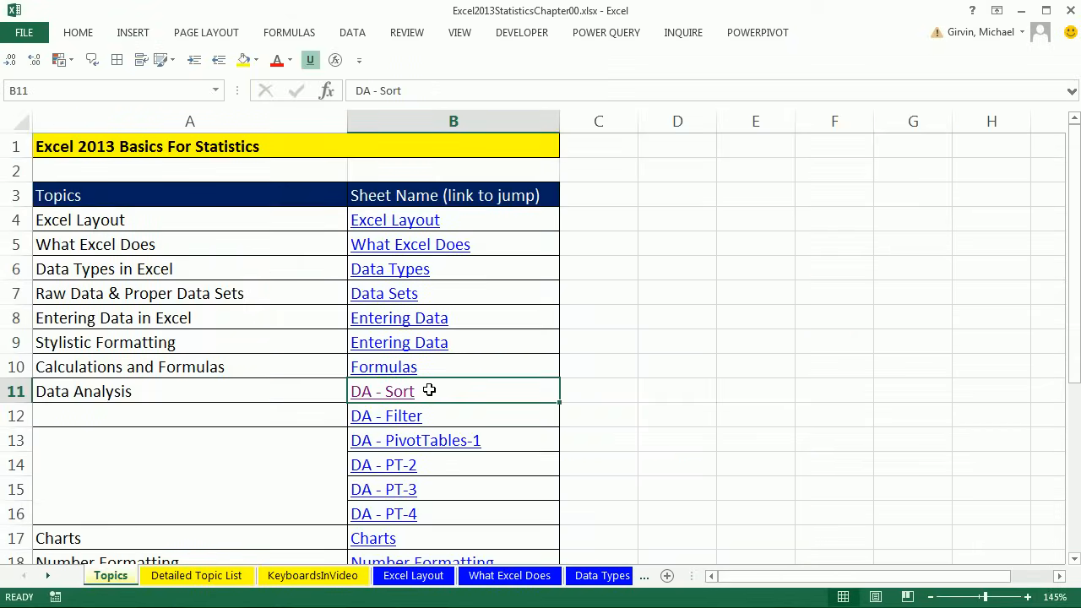
{"action": "mouse_move", "coordinate": [625, 260]}
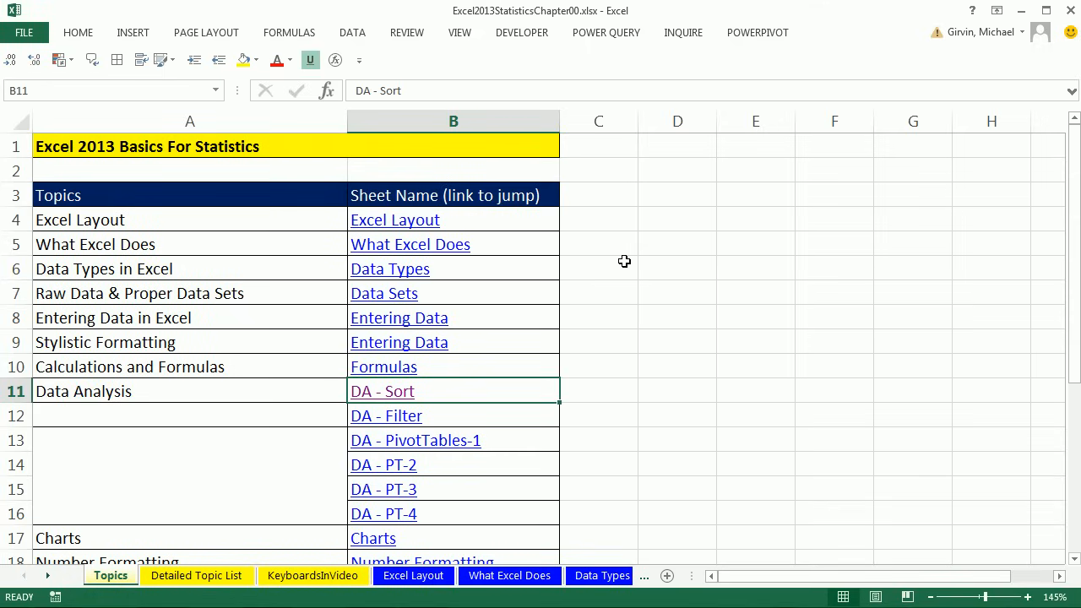